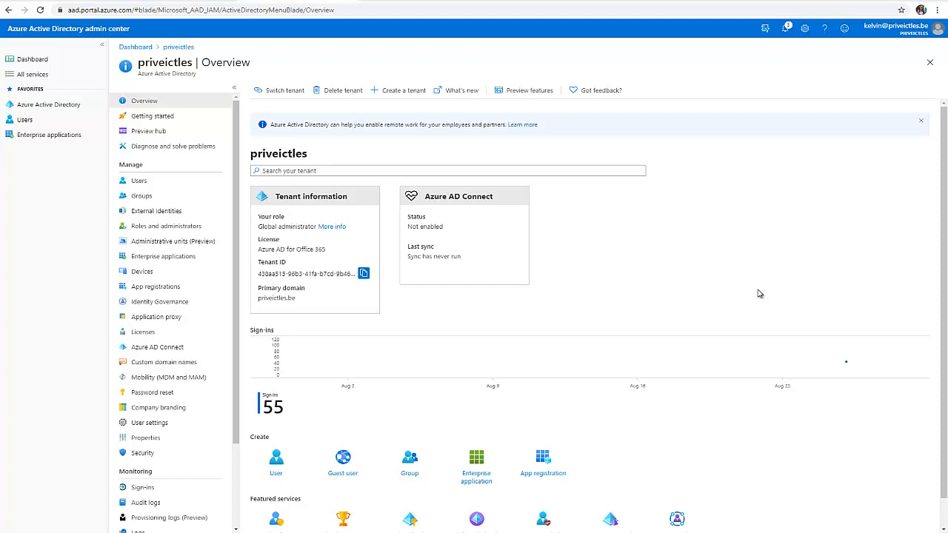
pyautogui.moveTo(699, 185)
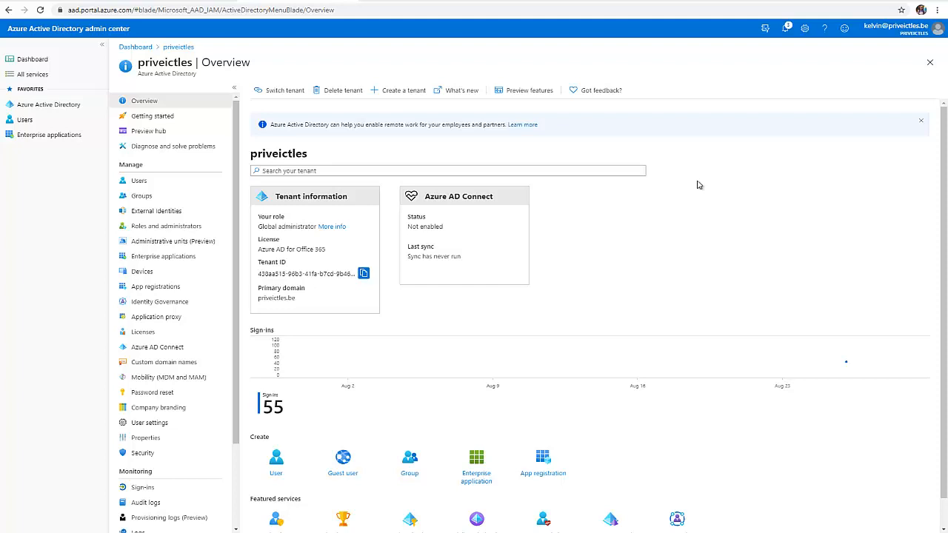
pyautogui.moveTo(8, 38)
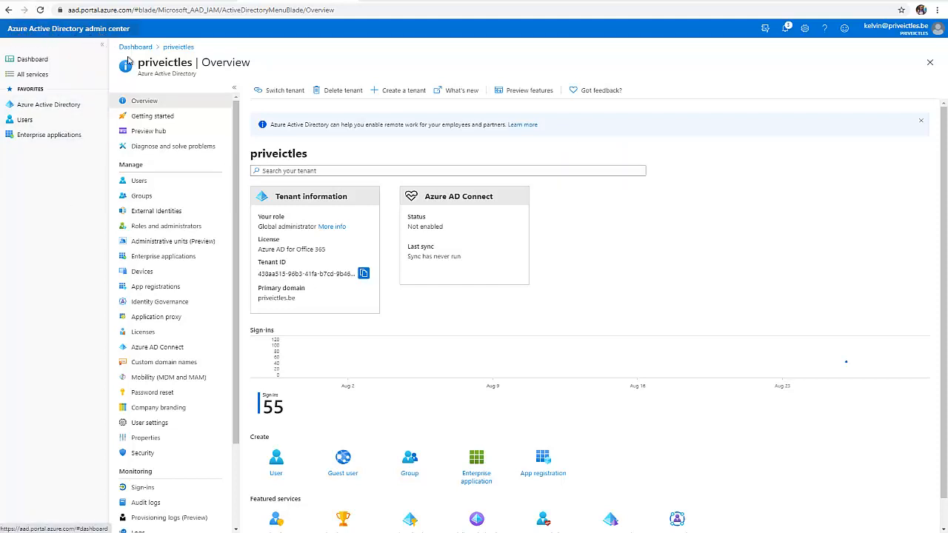
pyautogui.click(143, 332)
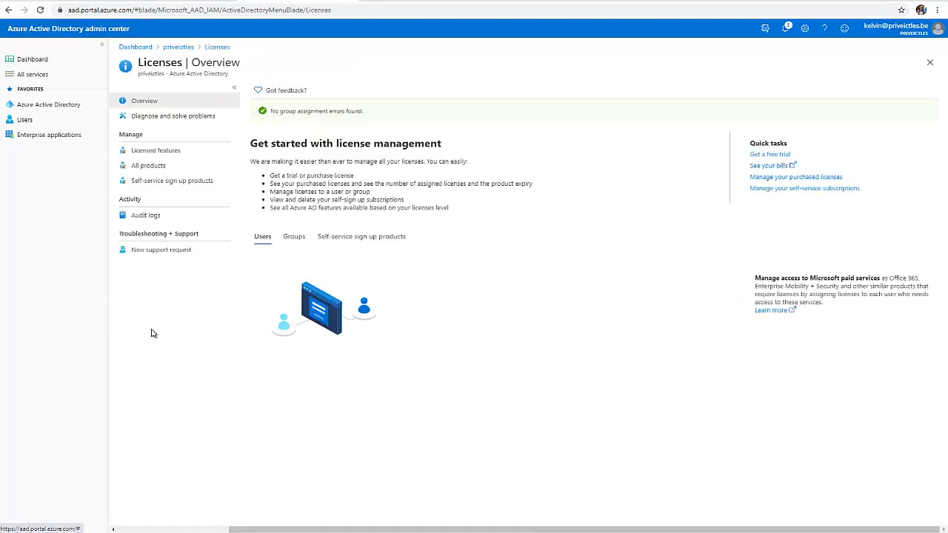
pyautogui.click(148, 166)
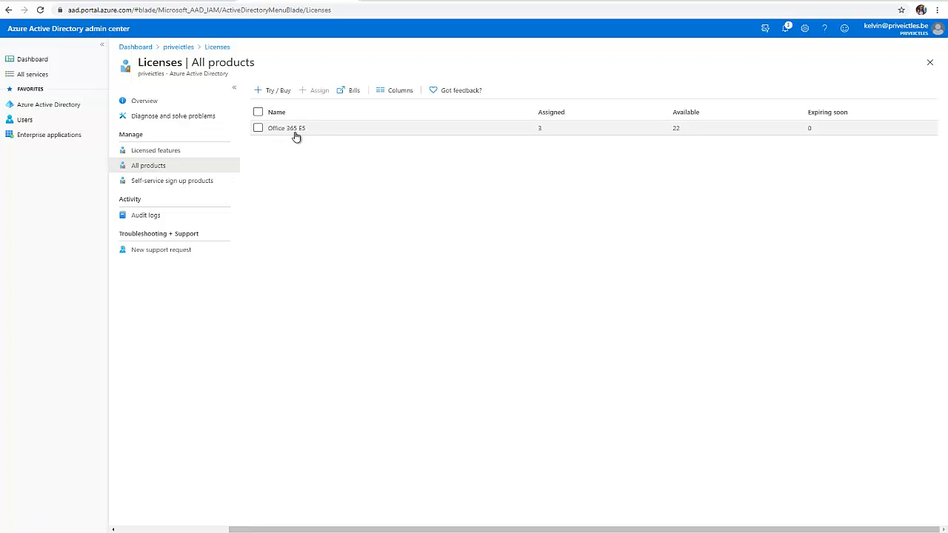
pyautogui.moveTo(376, 137)
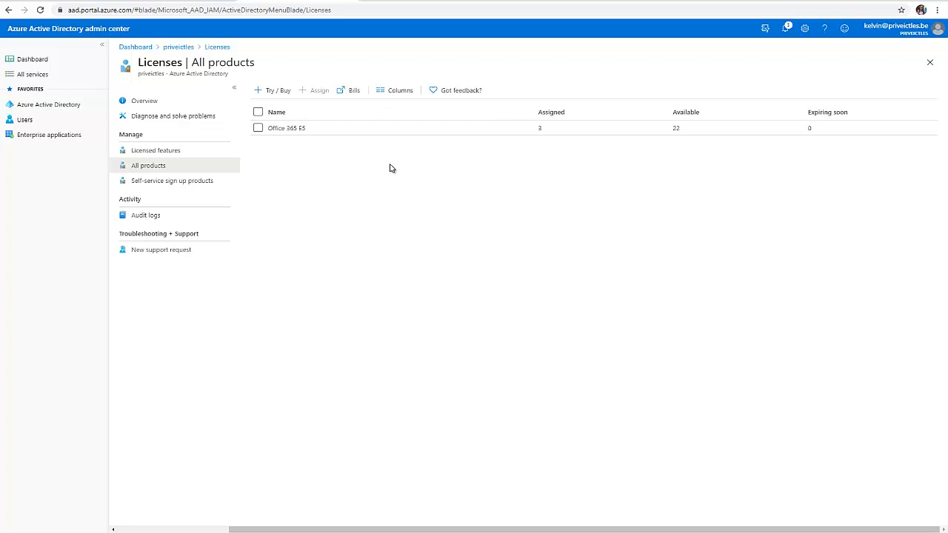
pyautogui.moveTo(402, 174)
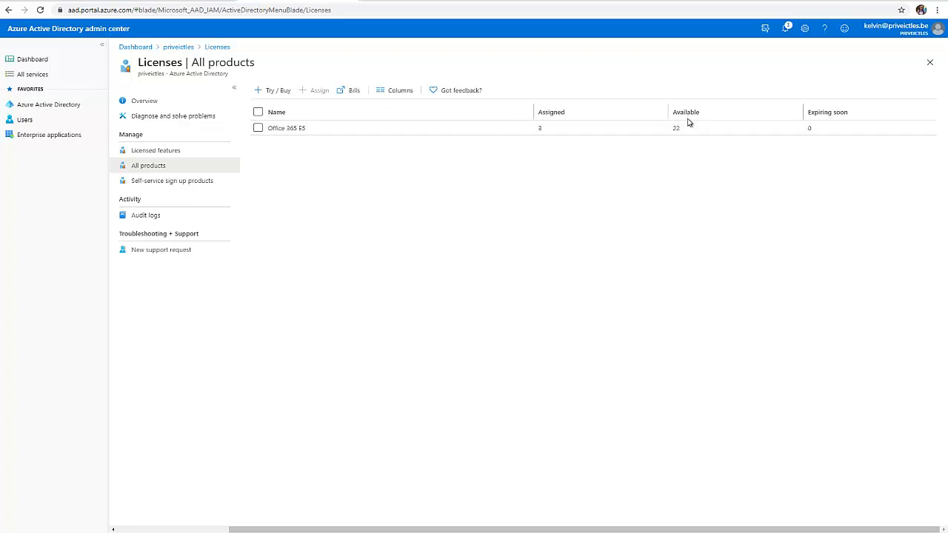
pyautogui.moveTo(542, 137)
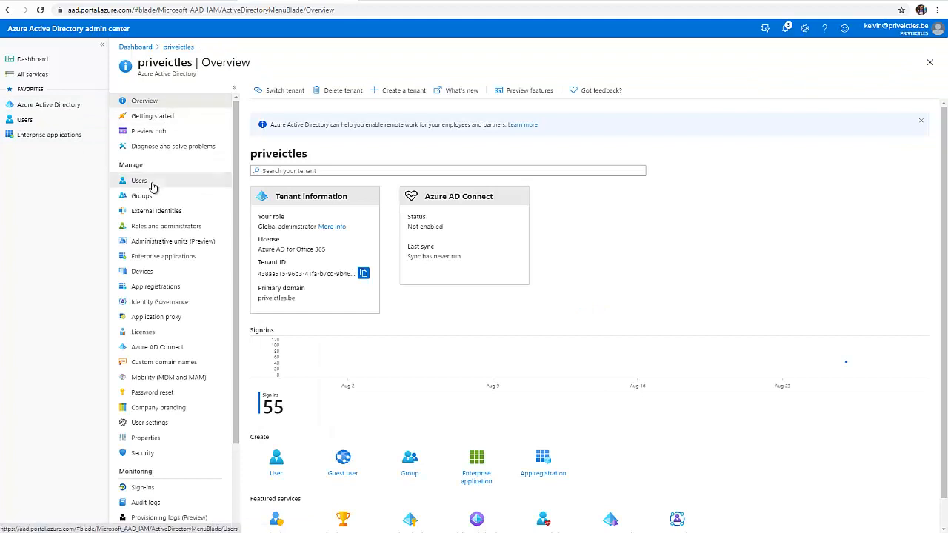
pyautogui.click(139, 181)
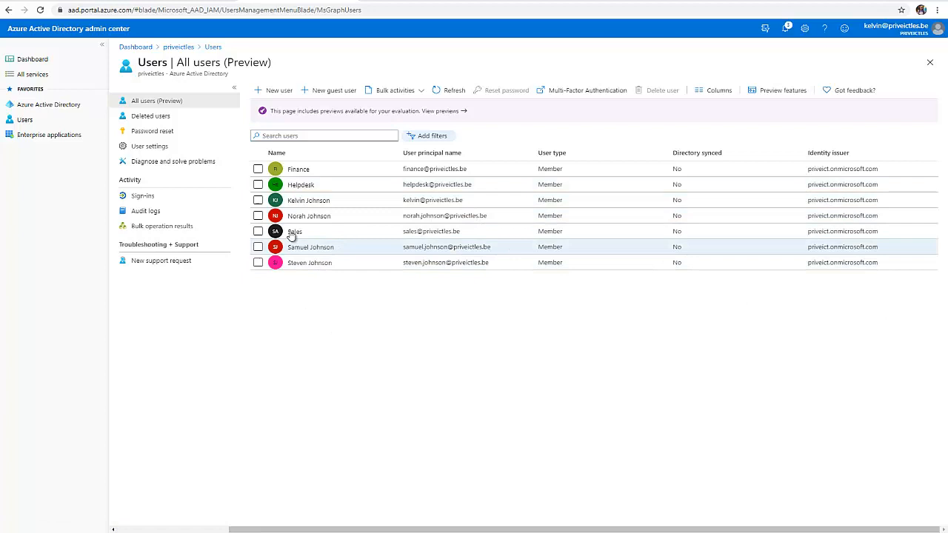
pyautogui.moveTo(314, 290)
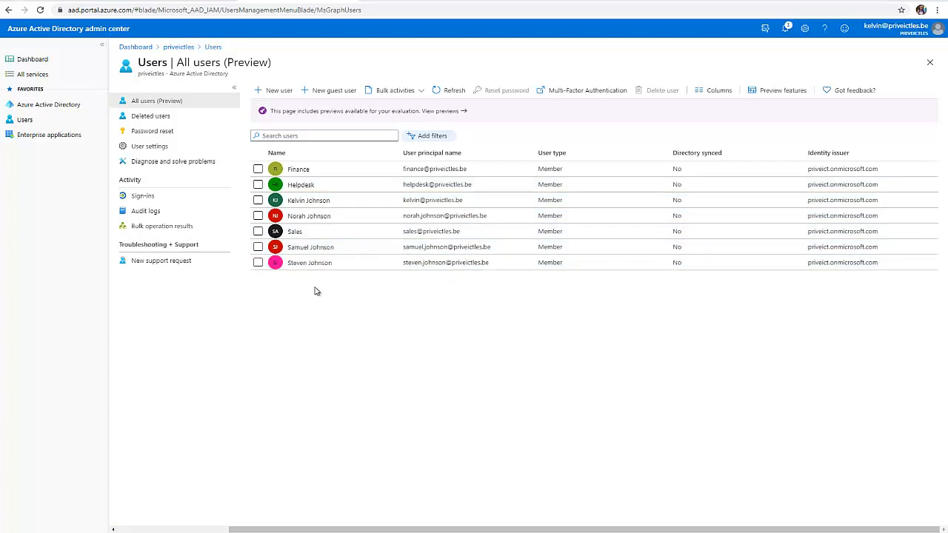
pyautogui.moveTo(314, 290)
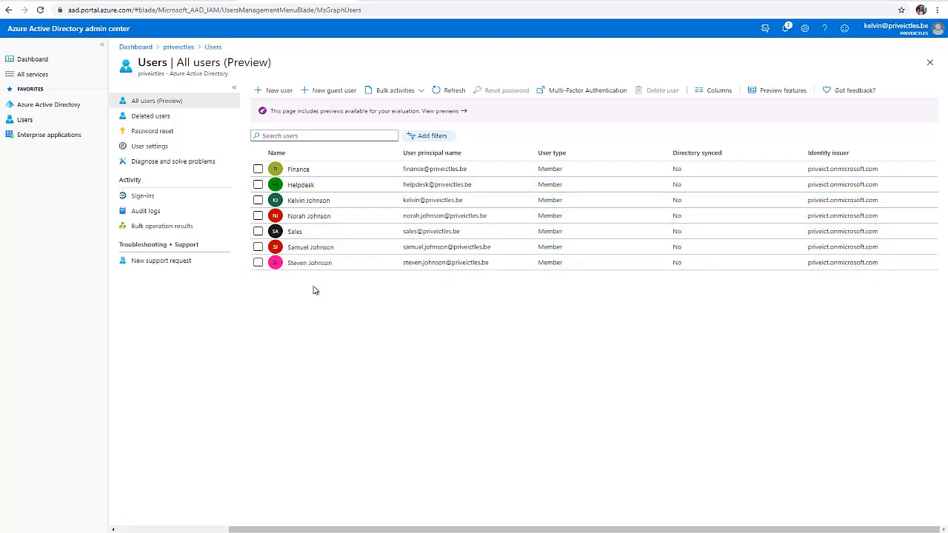
pyautogui.moveTo(329, 262)
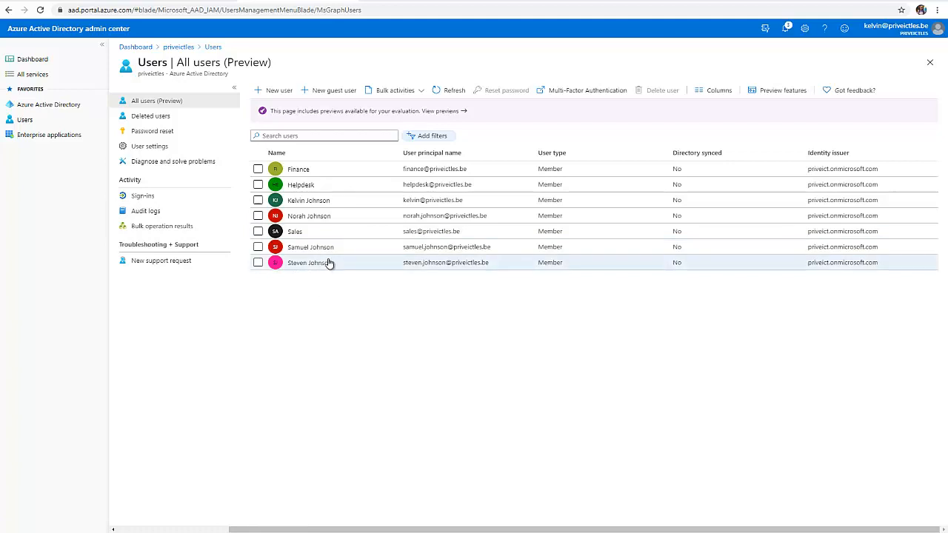
pyautogui.moveTo(329, 250)
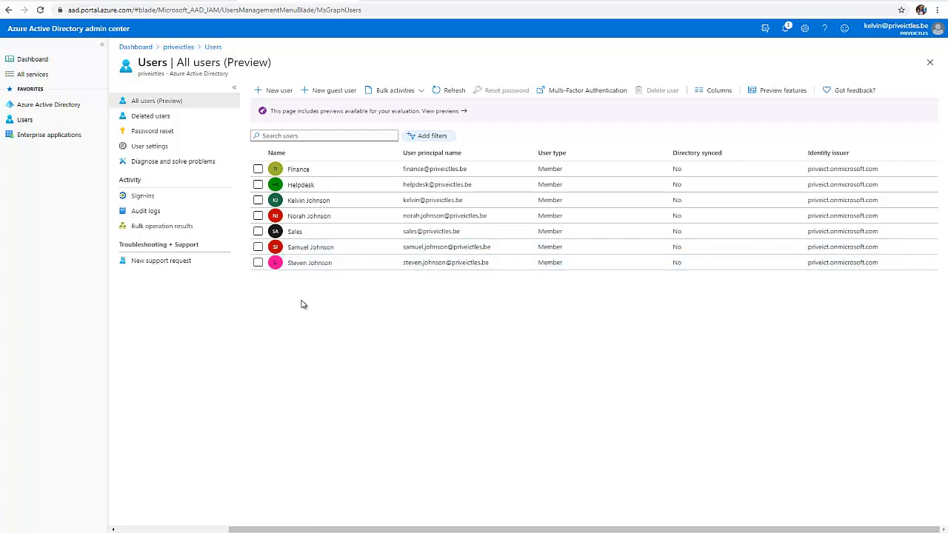
pyautogui.moveTo(321, 269)
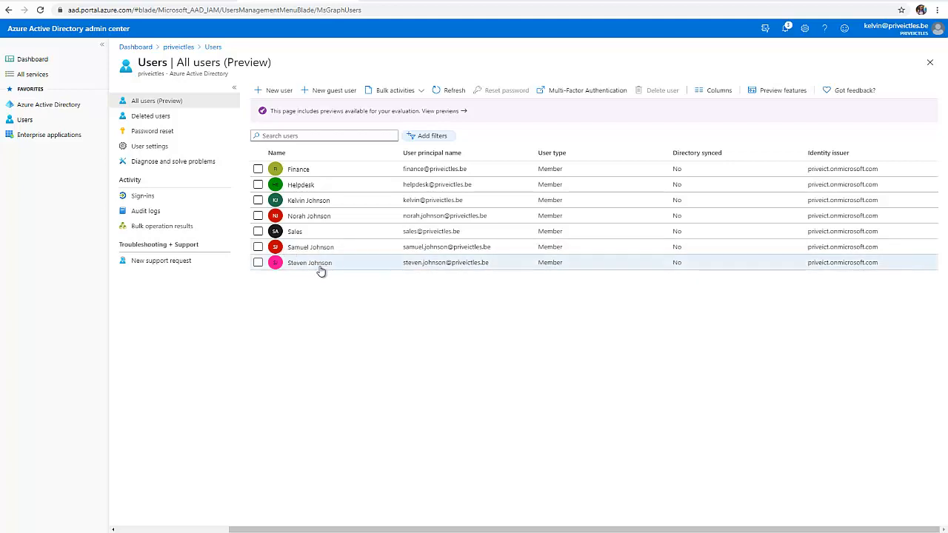
pyautogui.moveTo(290, 270)
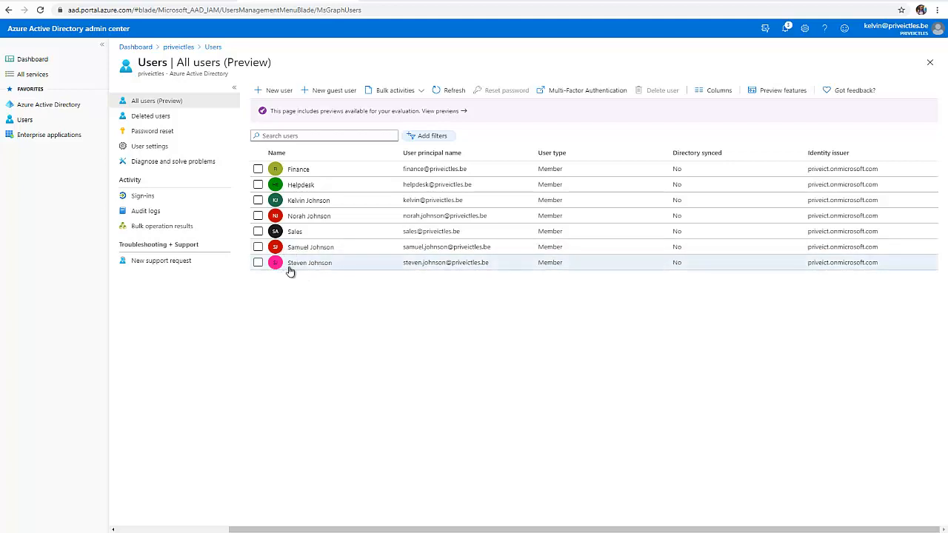
pyautogui.moveTo(300, 277)
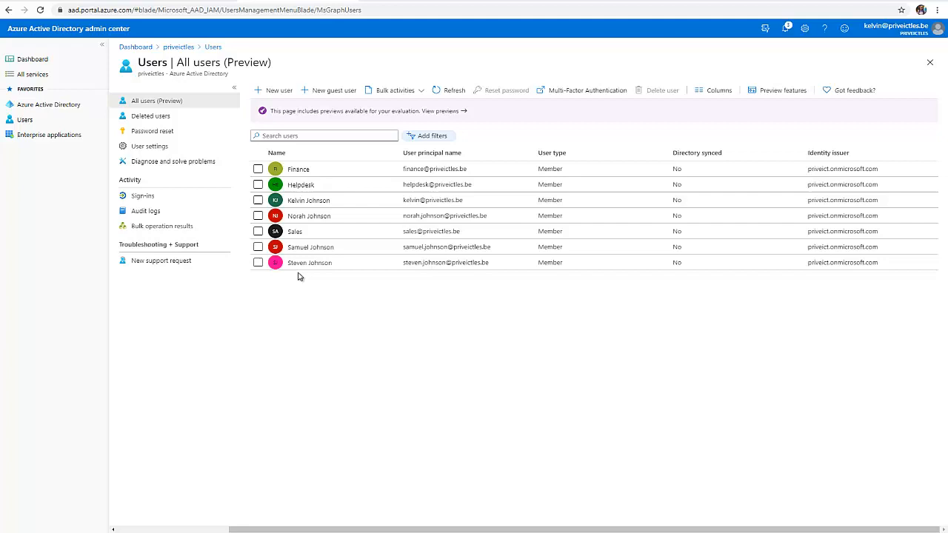
pyautogui.click(258, 262)
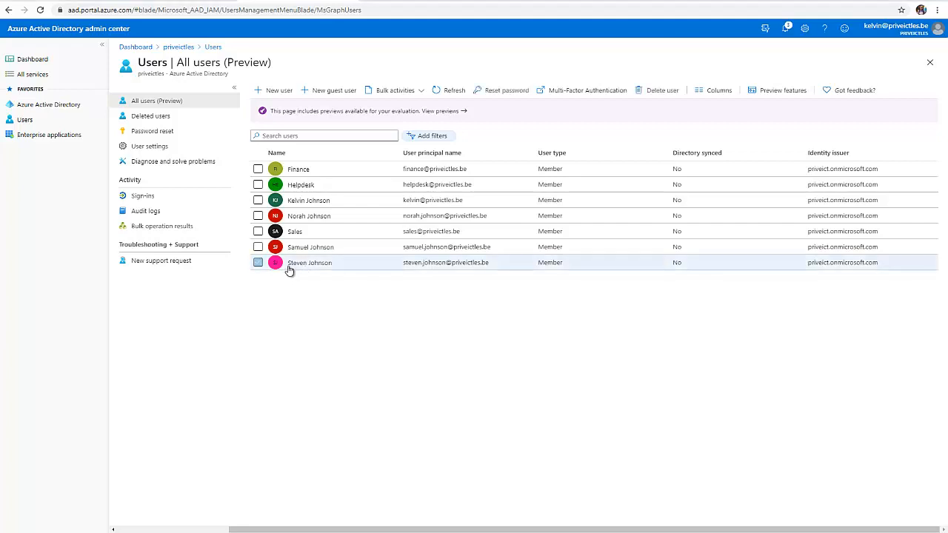
pyautogui.click(309, 263)
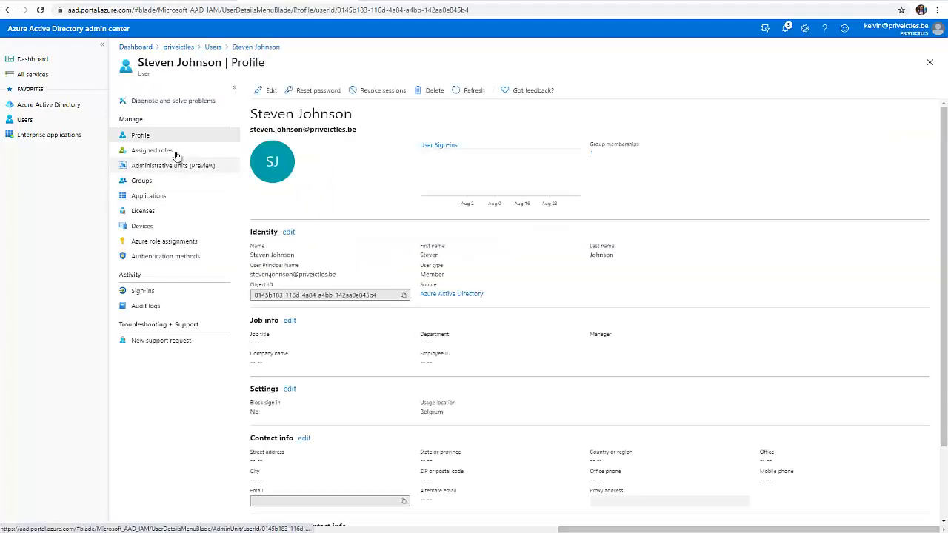
pyautogui.click(140, 180)
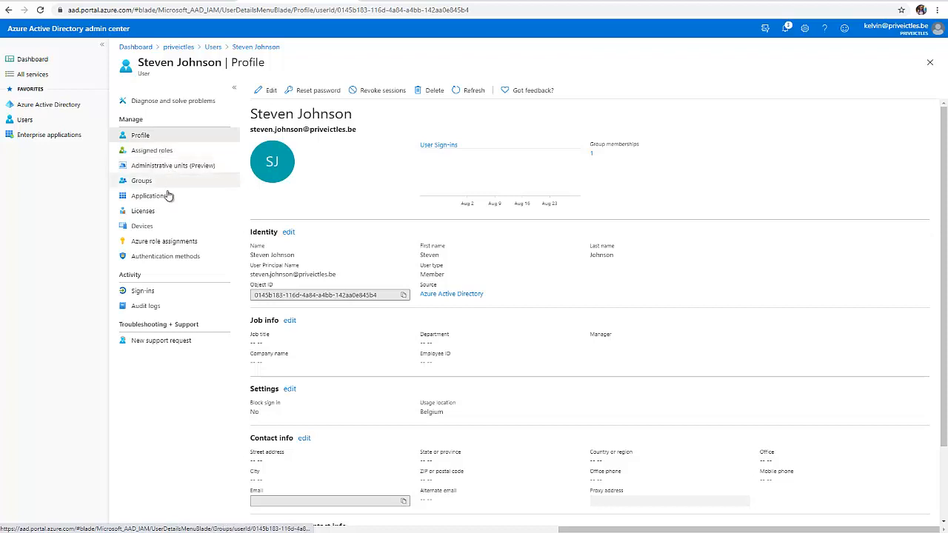
pyautogui.click(142, 210)
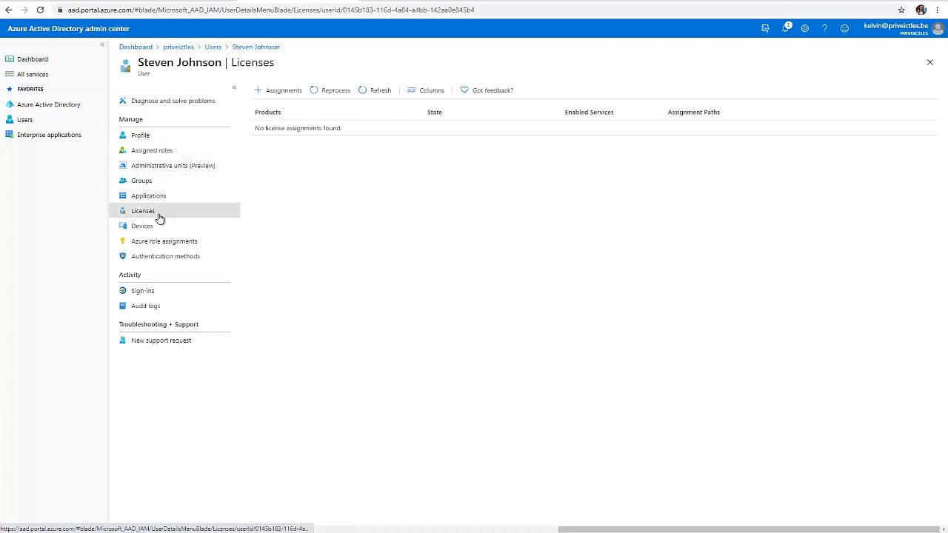
pyautogui.moveTo(331, 215)
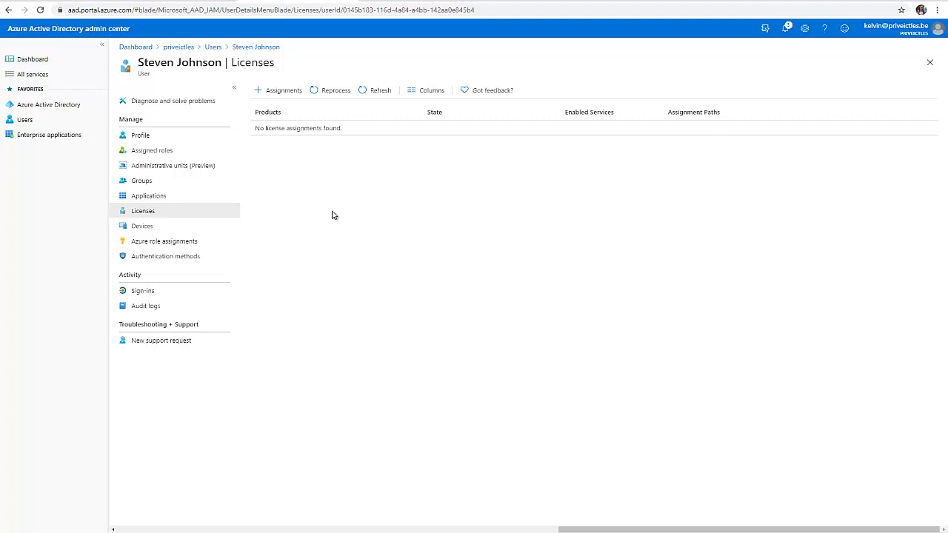
pyautogui.moveTo(280, 151)
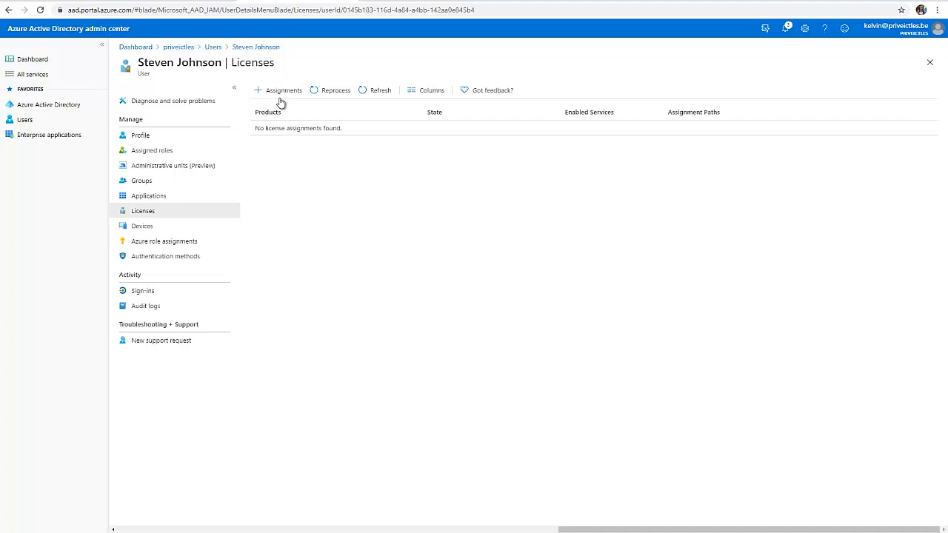
pyautogui.click(282, 90)
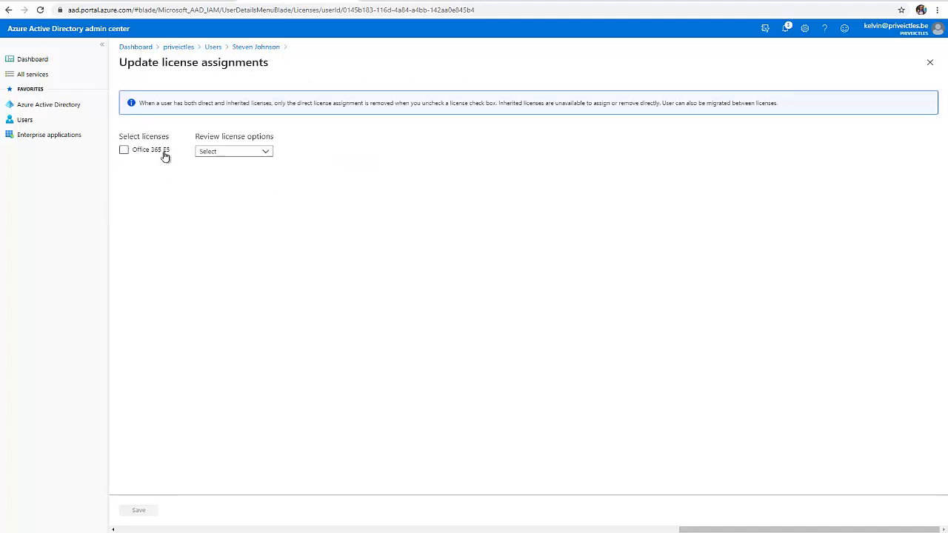
pyautogui.moveTo(155, 160)
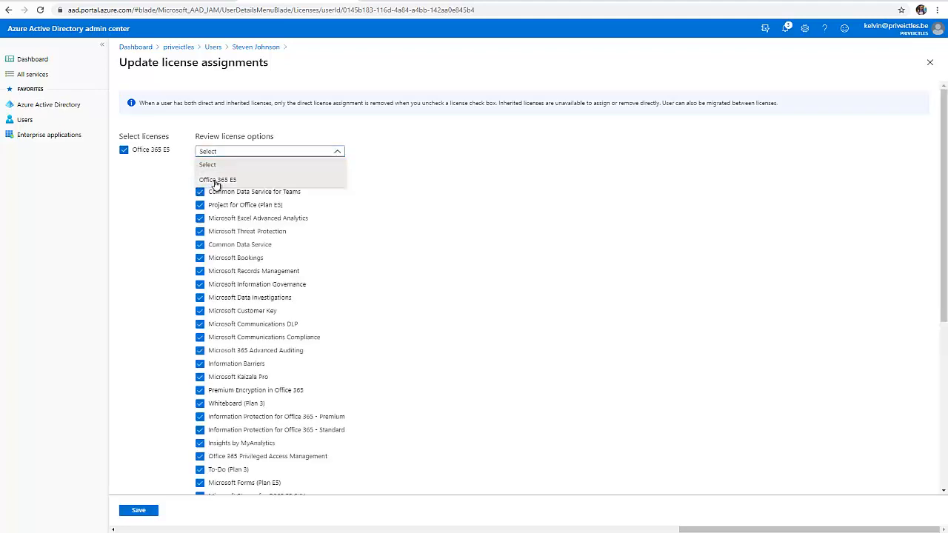
pyautogui.click(217, 180)
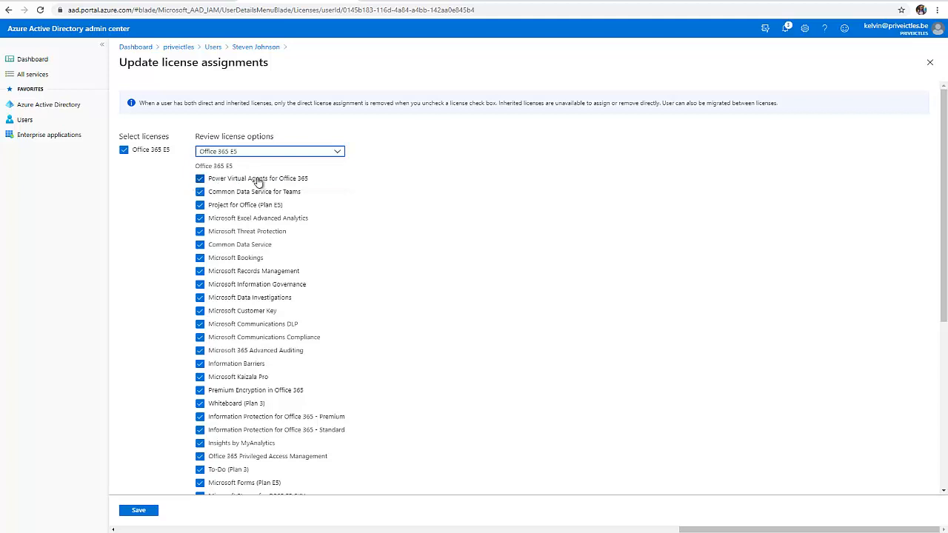
pyautogui.moveTo(281, 186)
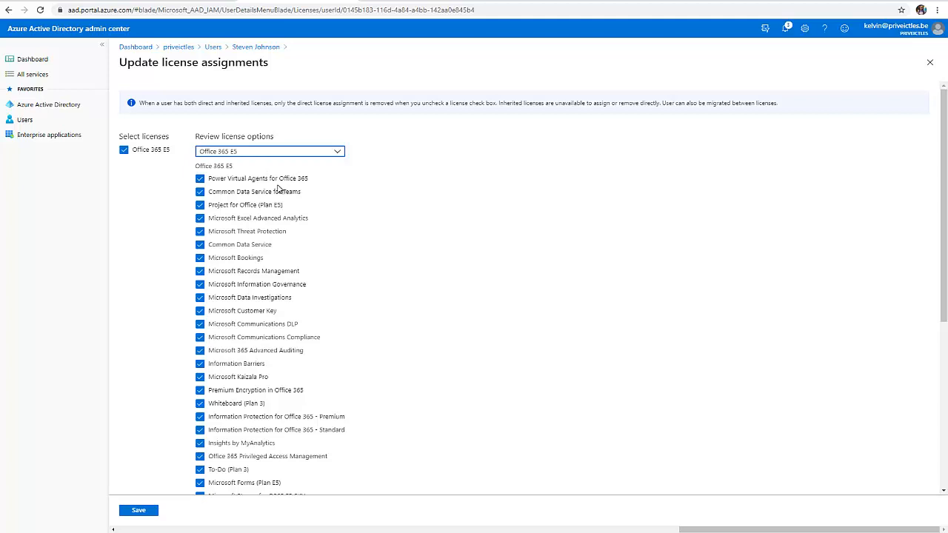
pyautogui.scroll(-3)
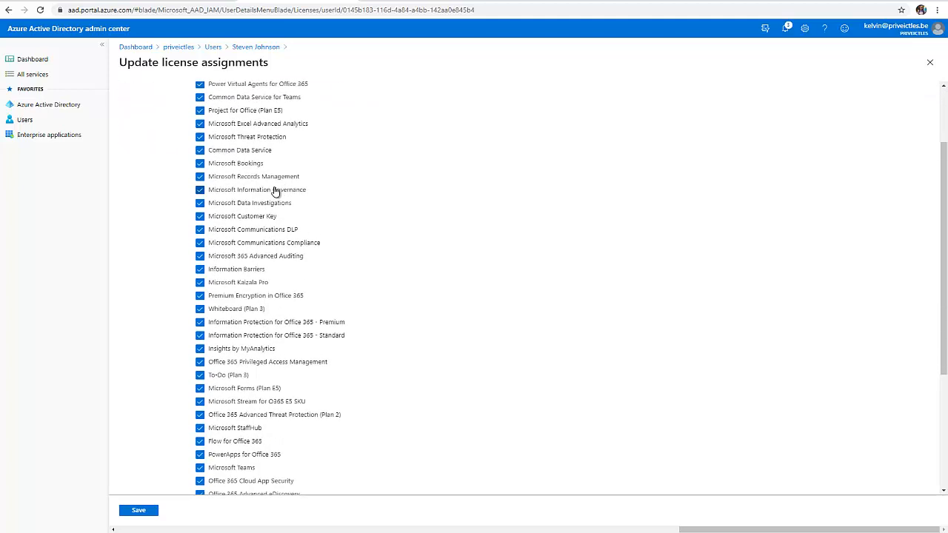
pyautogui.scroll(-3)
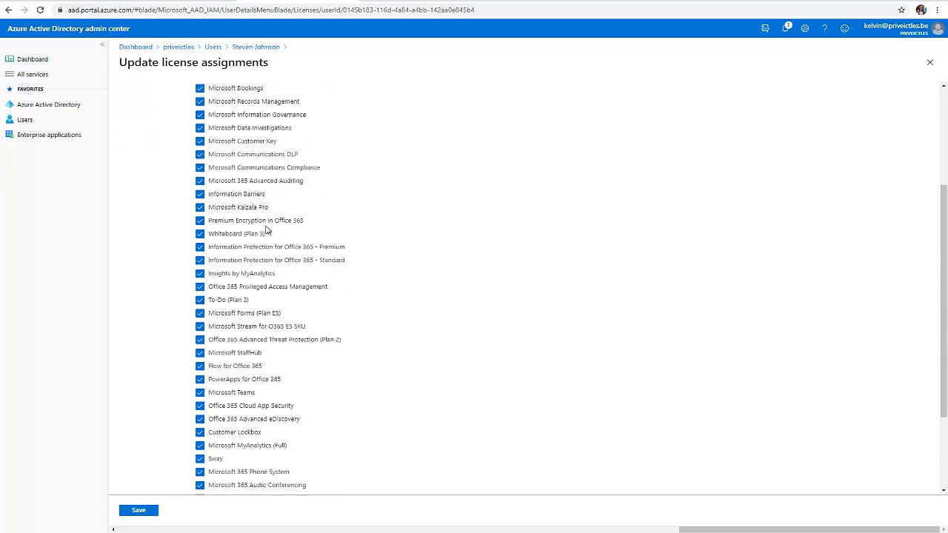
pyautogui.scroll(-3)
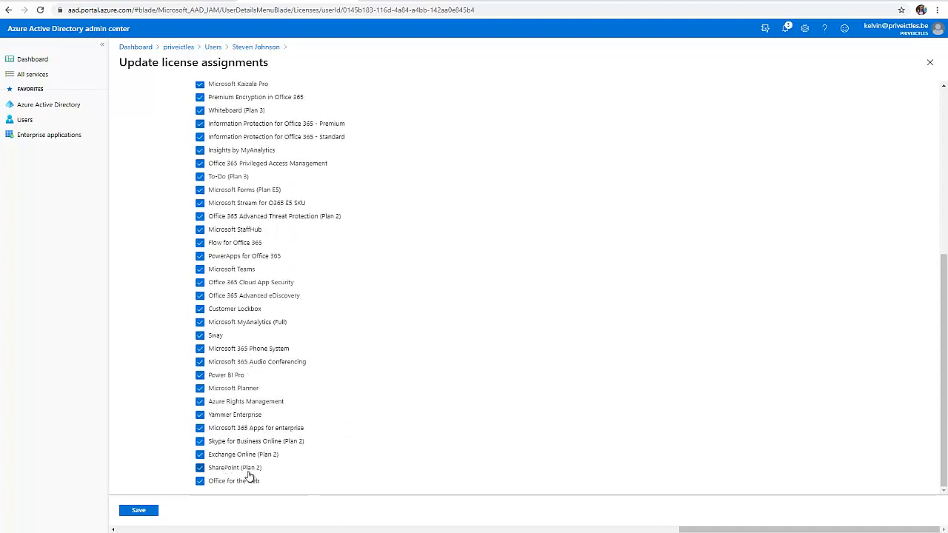
pyautogui.moveTo(243, 447)
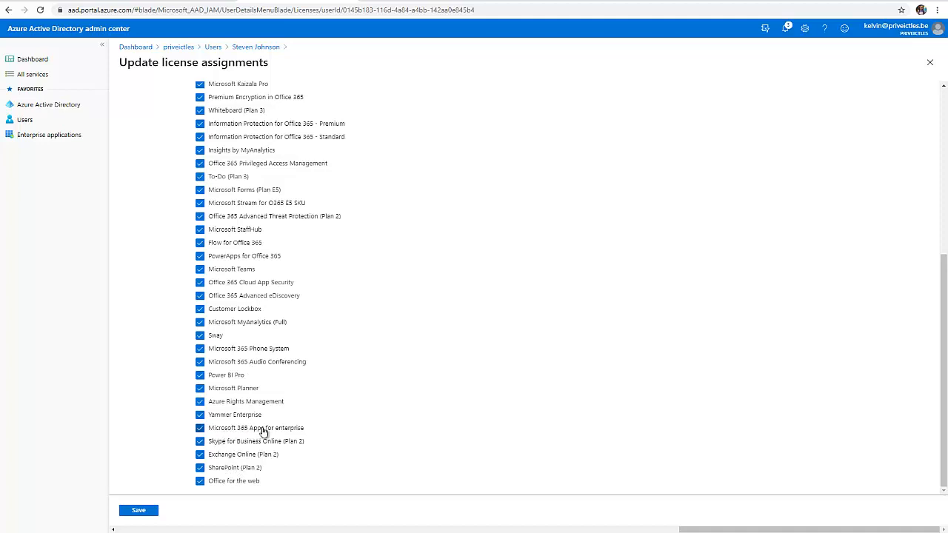
pyautogui.moveTo(250, 335)
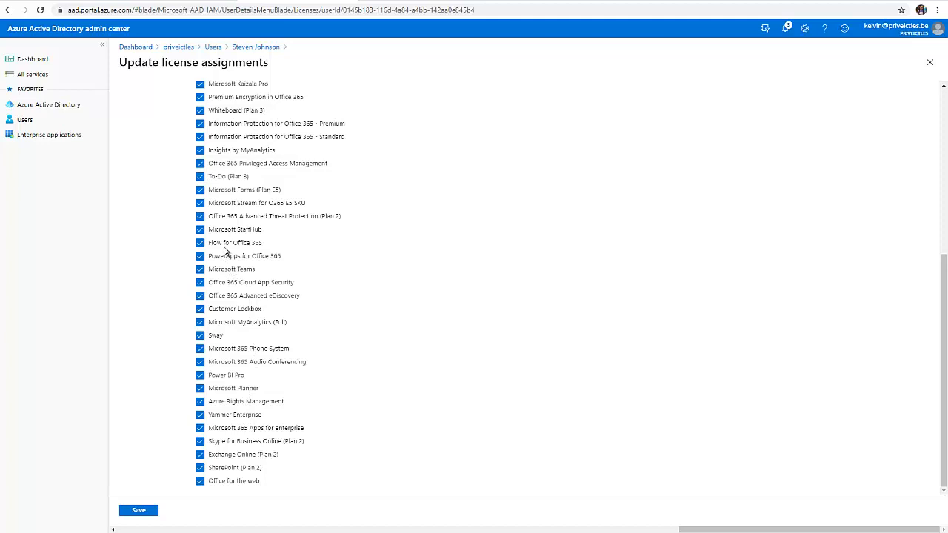
pyautogui.moveTo(272, 260)
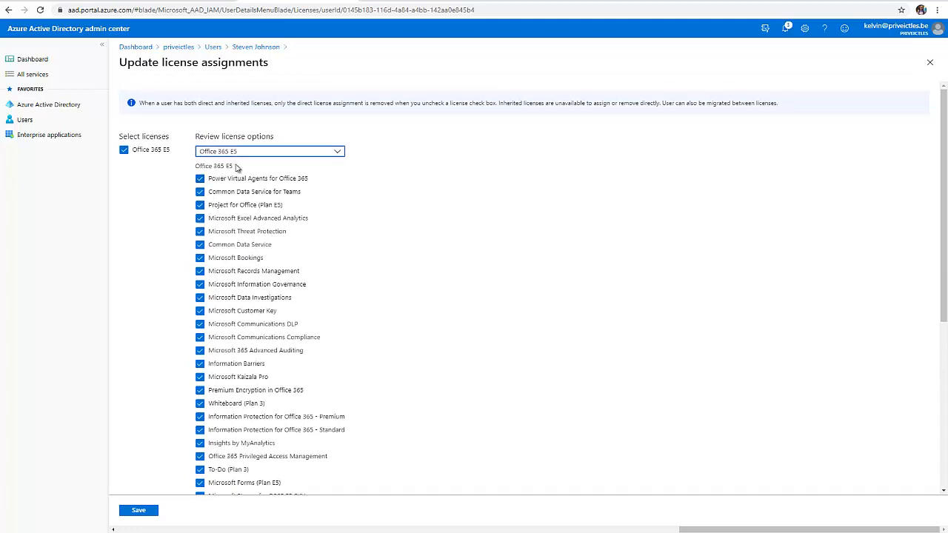
pyautogui.moveTo(280, 163)
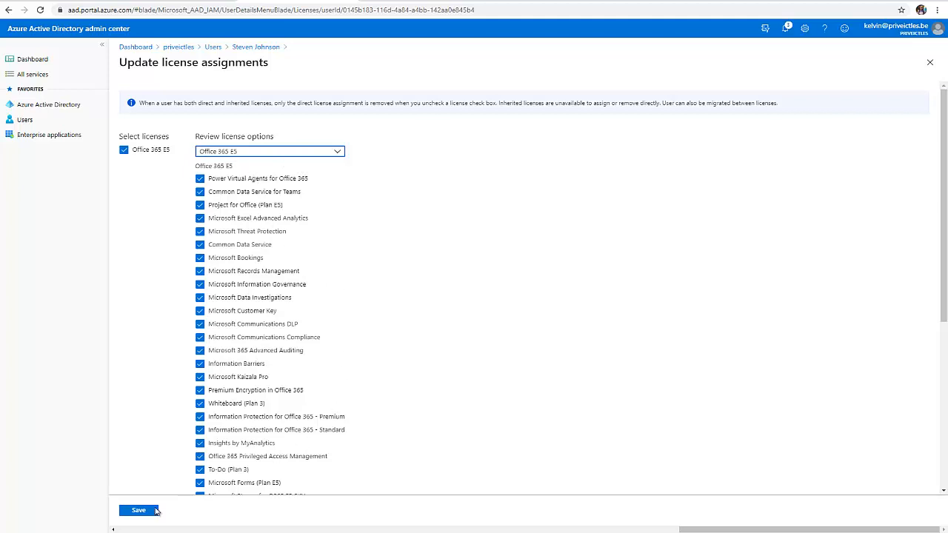
pyautogui.click(140, 509)
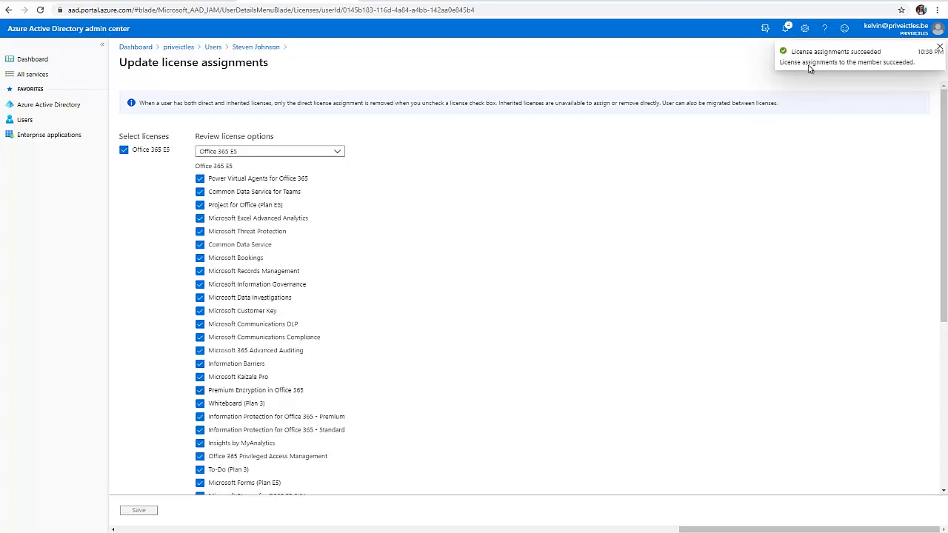
pyautogui.moveTo(924, 51)
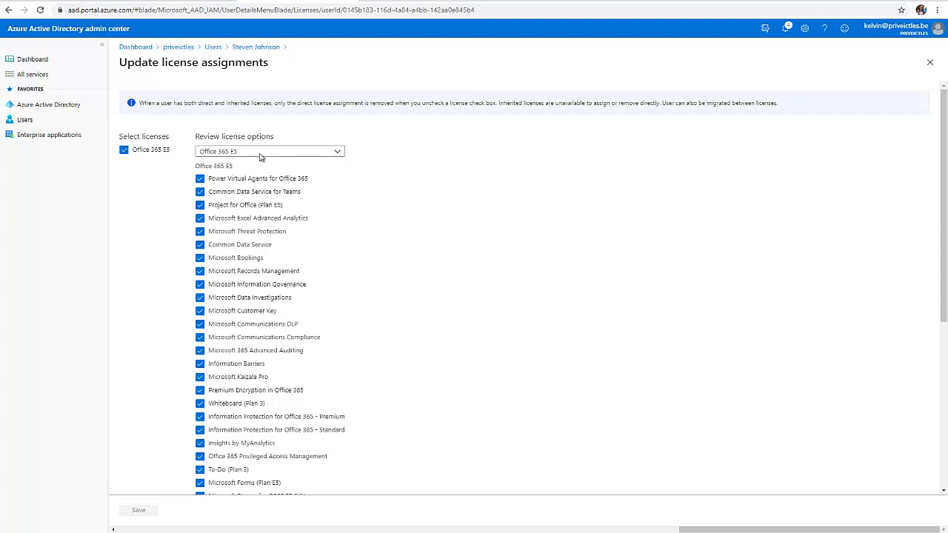
pyautogui.click(930, 62)
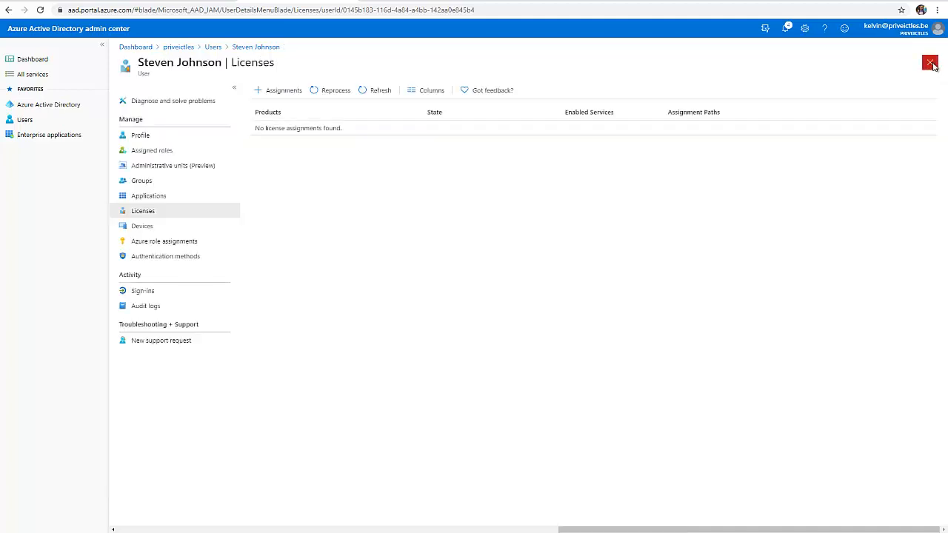
# - Switch to the Microsoft 365 admin center Active users list
pyautogui.click(930, 62)
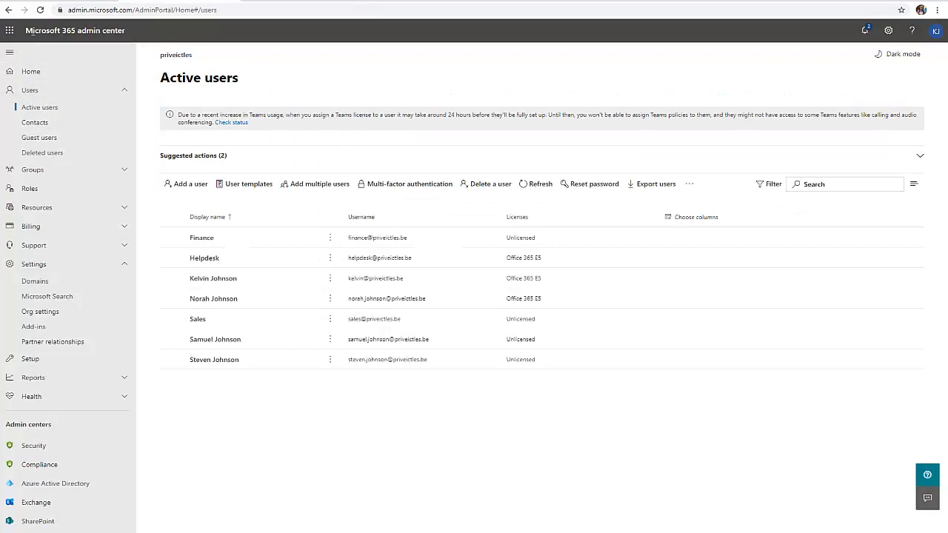
pyautogui.moveTo(79, 40)
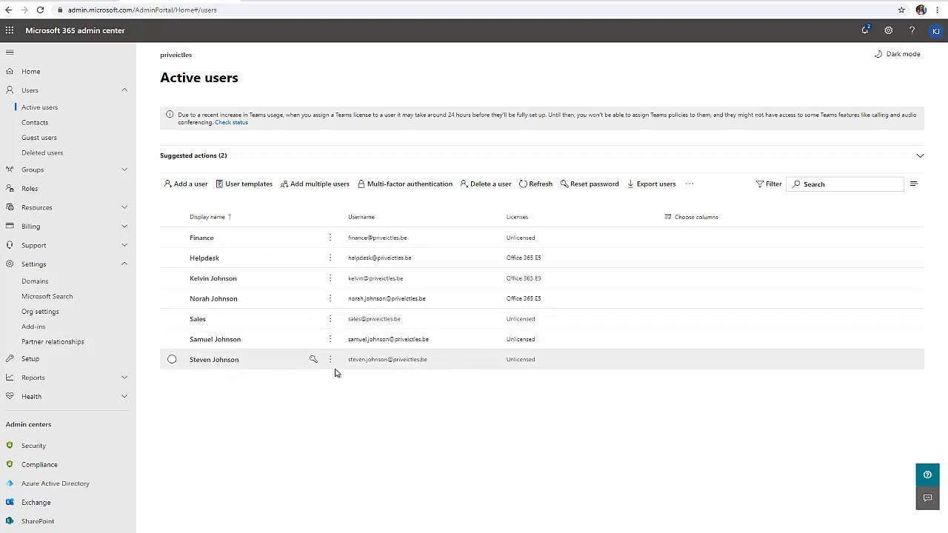
pyautogui.moveTo(536, 364)
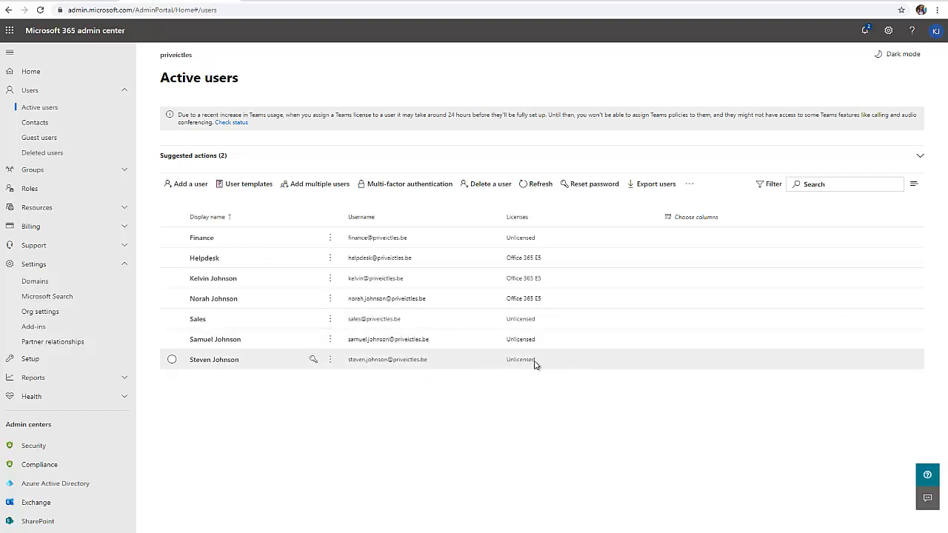
pyautogui.moveTo(535, 373)
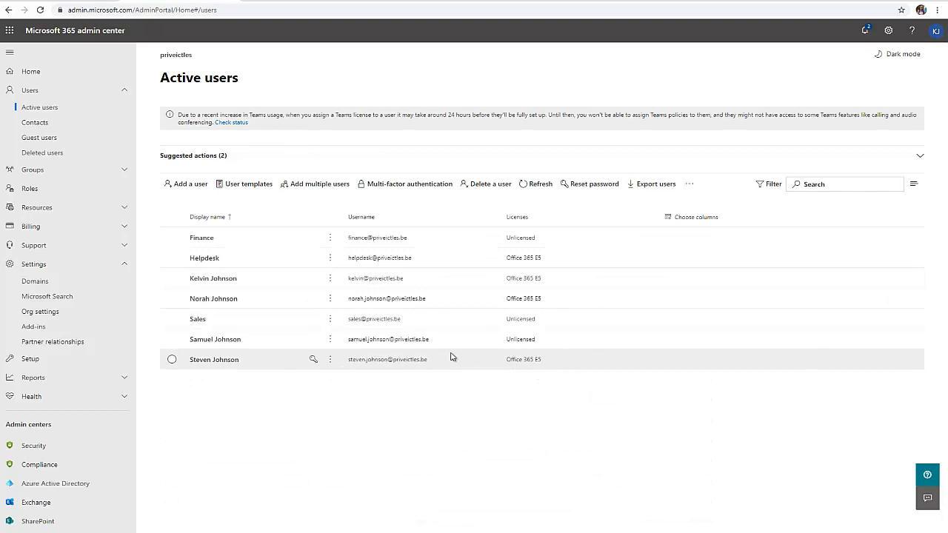
pyautogui.moveTo(539, 362)
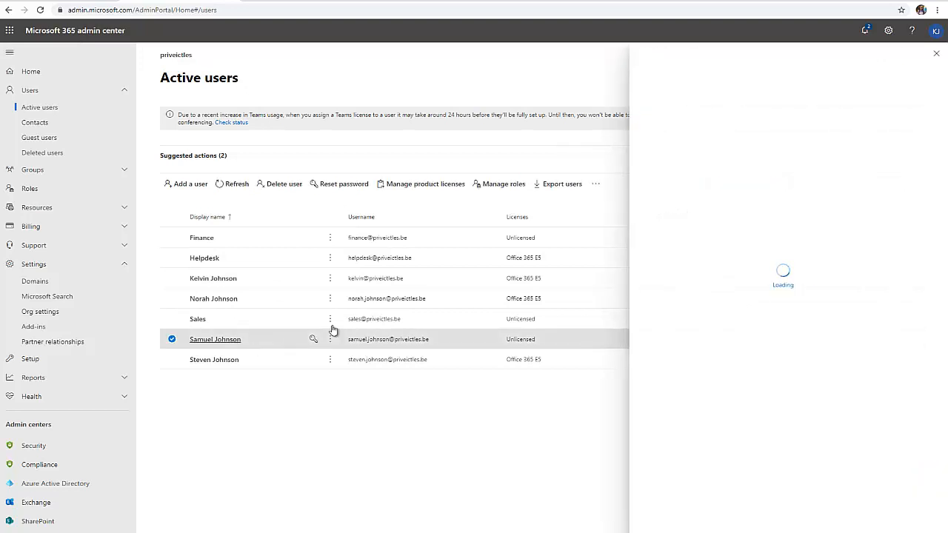
pyautogui.click(214, 339)
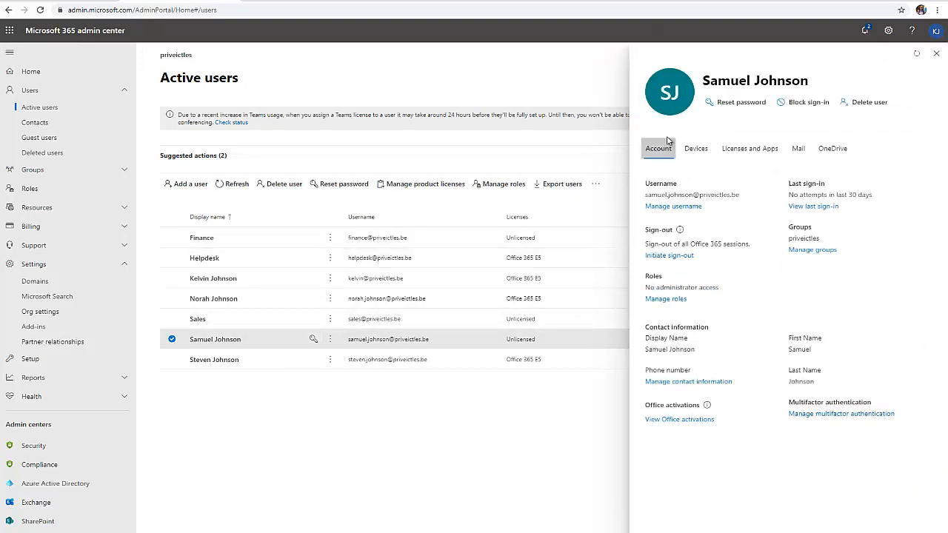
pyautogui.click(750, 148)
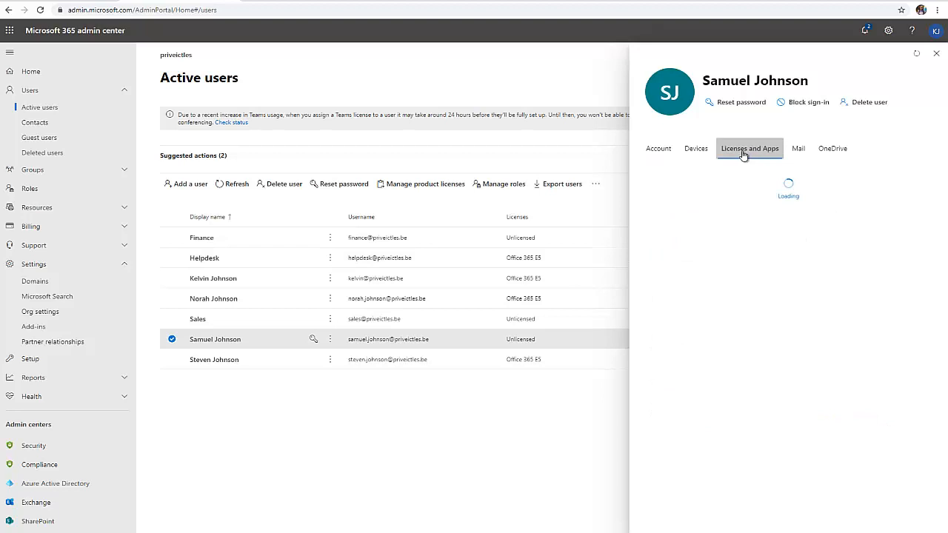
pyautogui.click(749, 148)
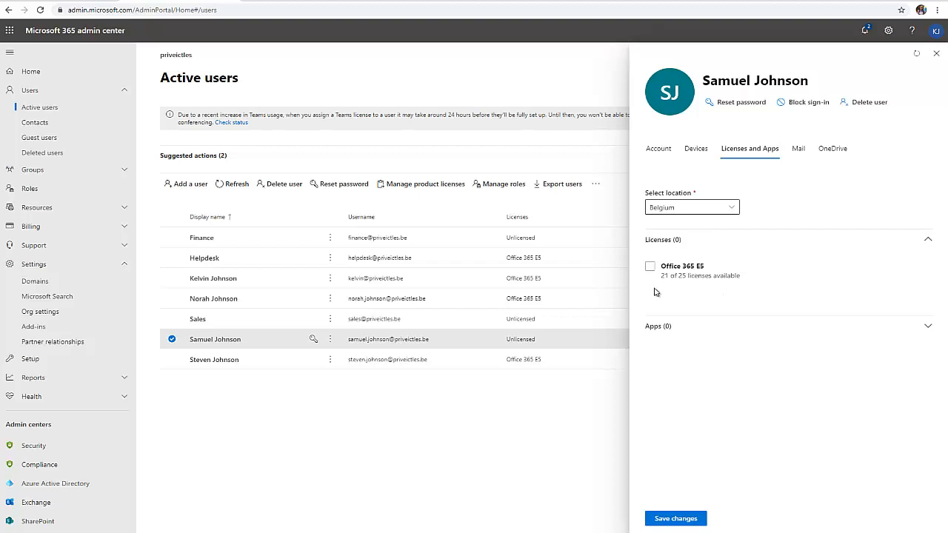
pyautogui.moveTo(690, 257)
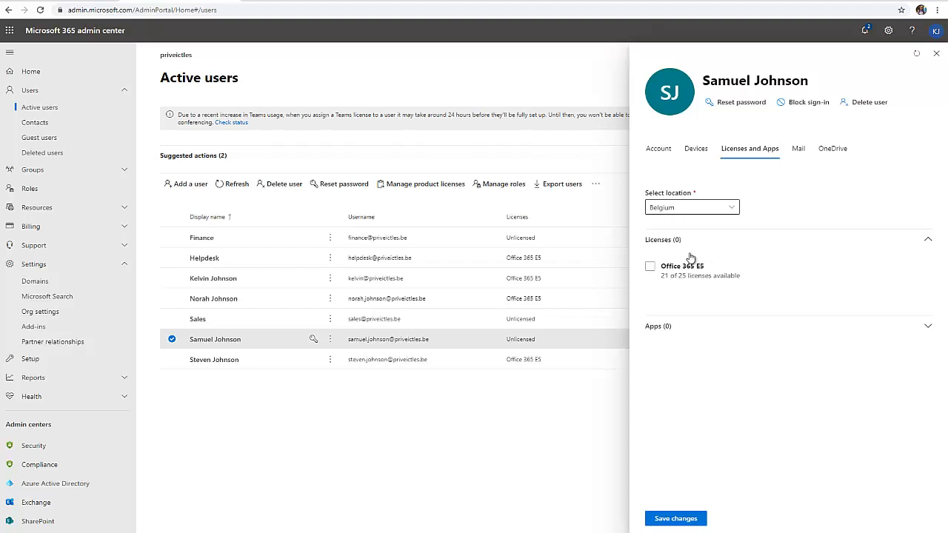
pyautogui.click(649, 267)
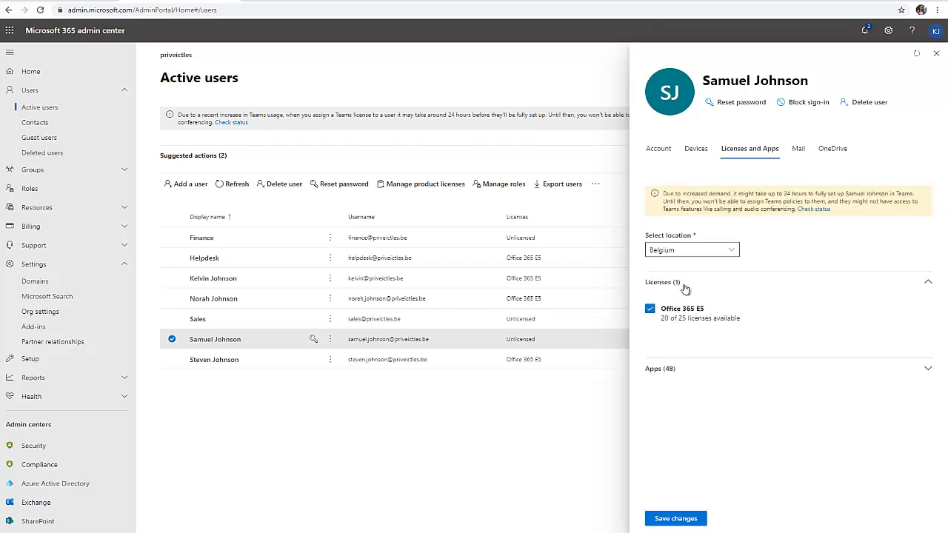
pyautogui.moveTo(684, 289)
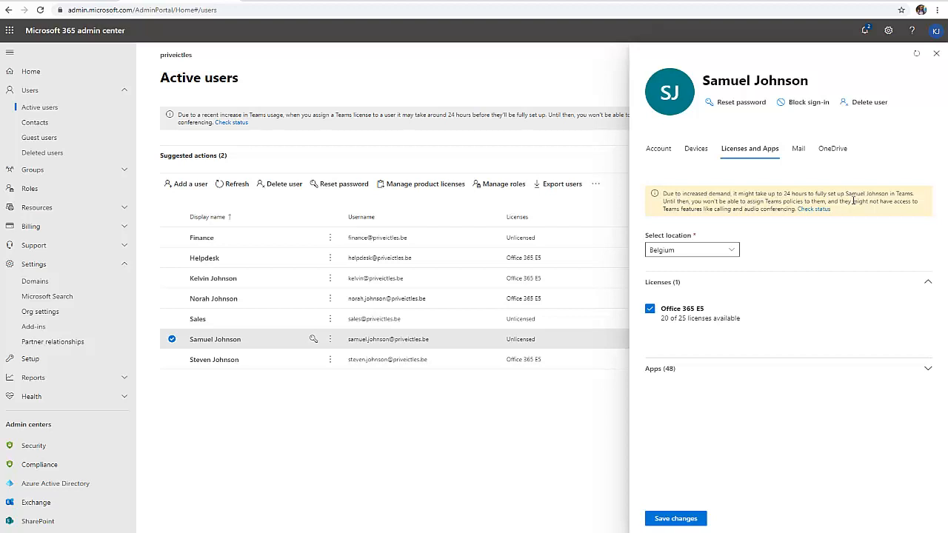
pyautogui.moveTo(767, 219)
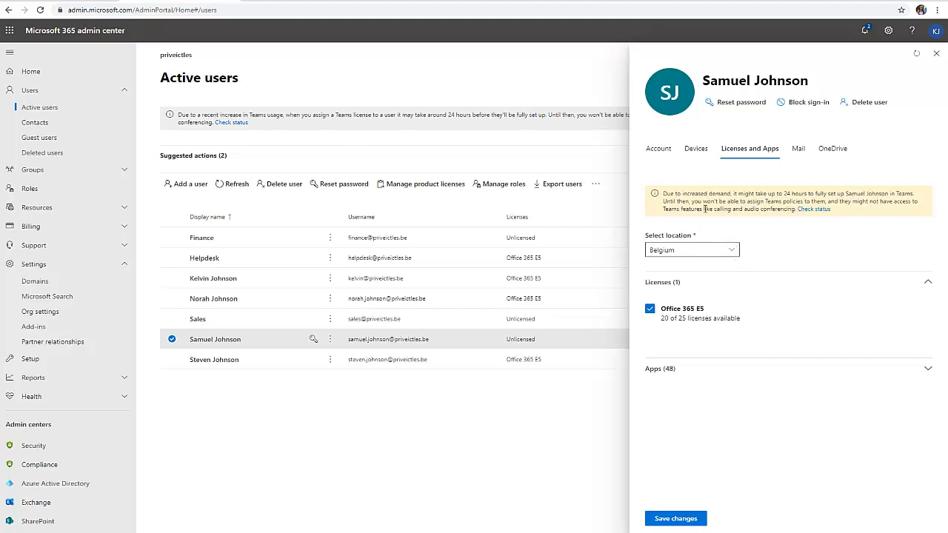
pyautogui.moveTo(842, 212)
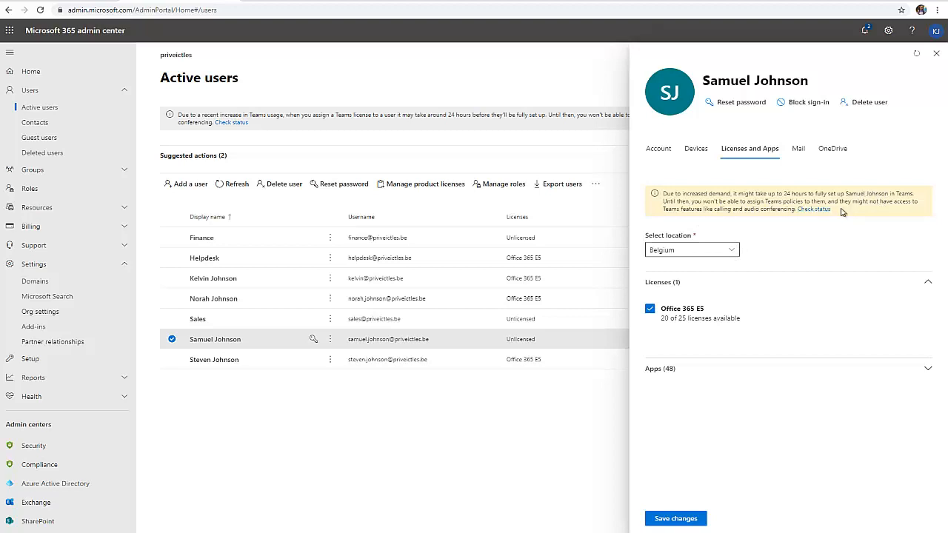
pyautogui.moveTo(837, 216)
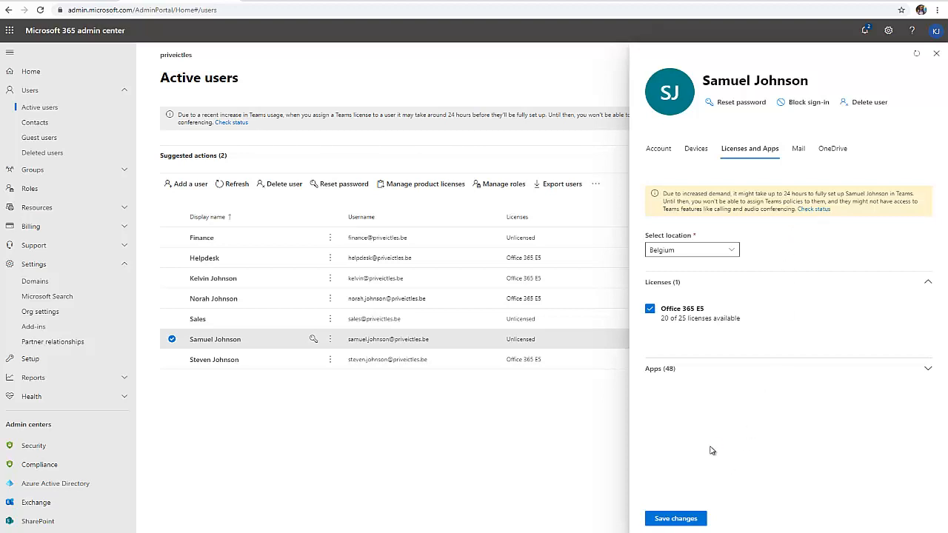
pyautogui.moveTo(690, 388)
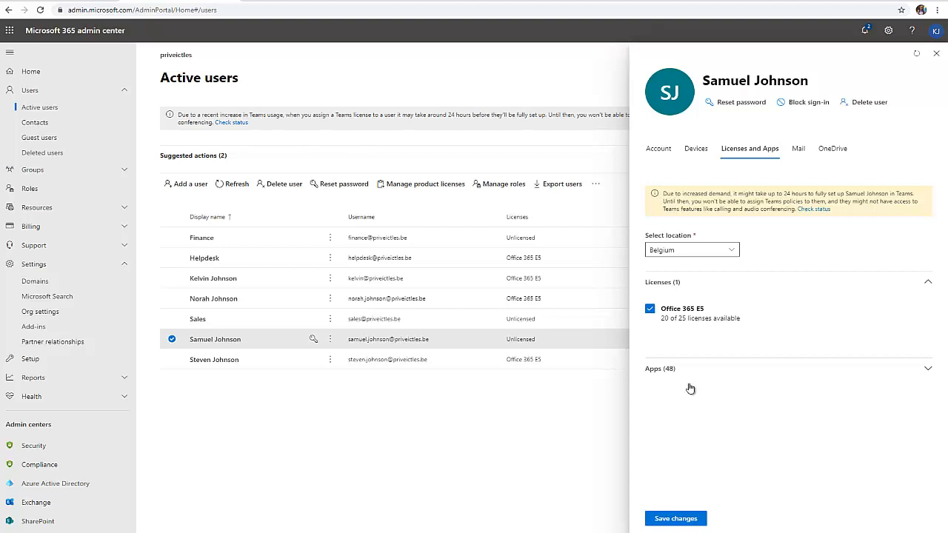
pyautogui.moveTo(764, 224)
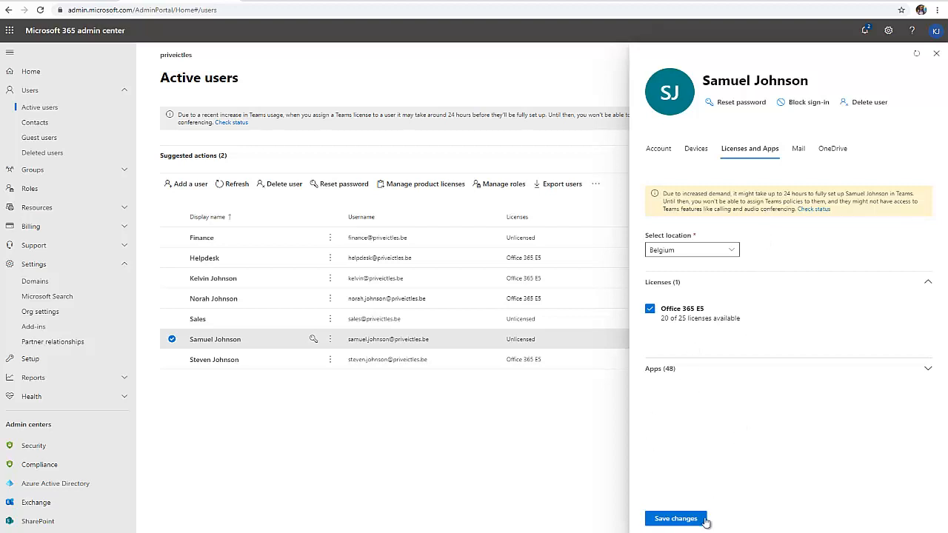
pyautogui.click(675, 518)
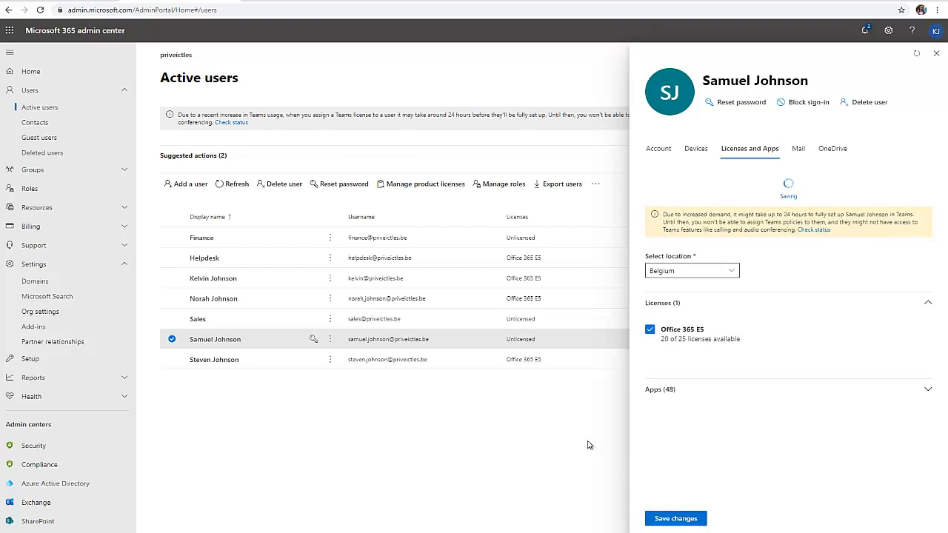
pyautogui.click(675, 519)
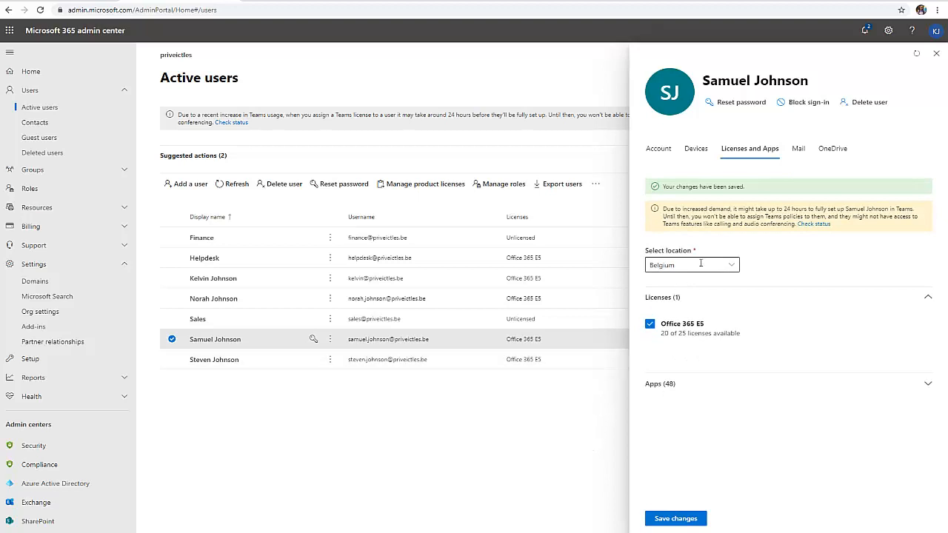
pyautogui.click(936, 53)
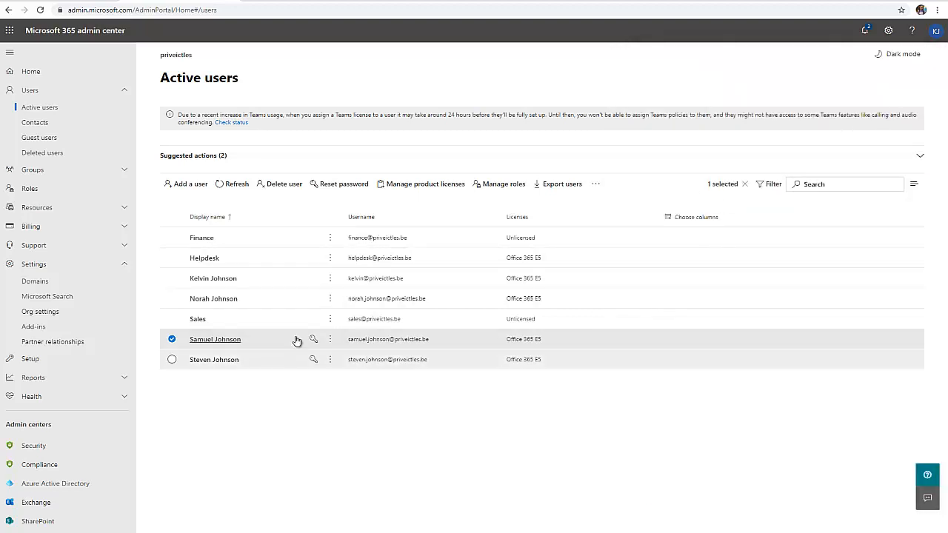
pyautogui.moveTo(420, 355)
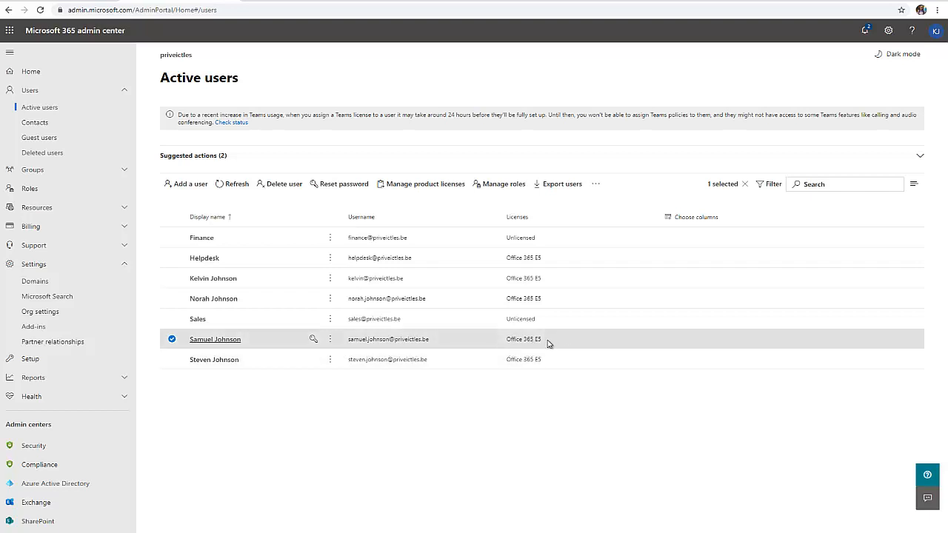
pyautogui.moveTo(525, 349)
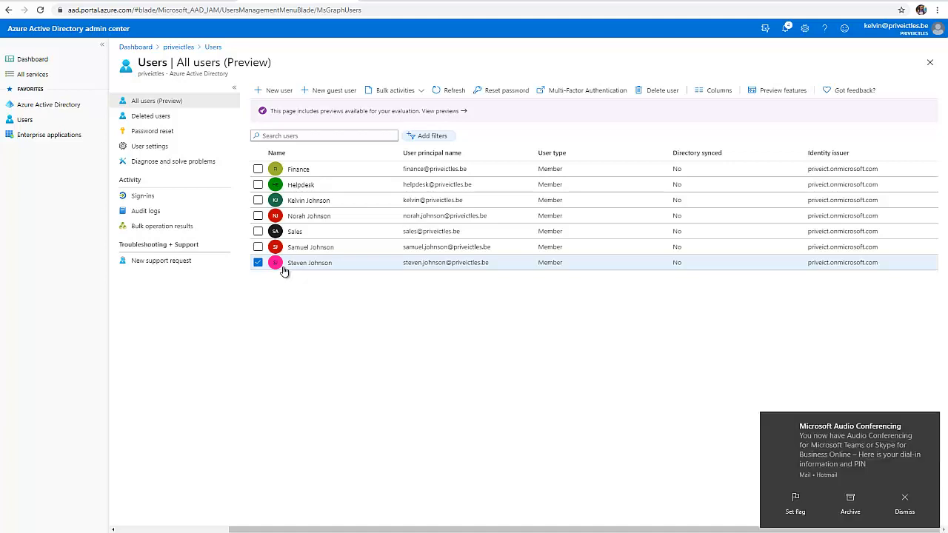
pyautogui.moveTo(382, 363)
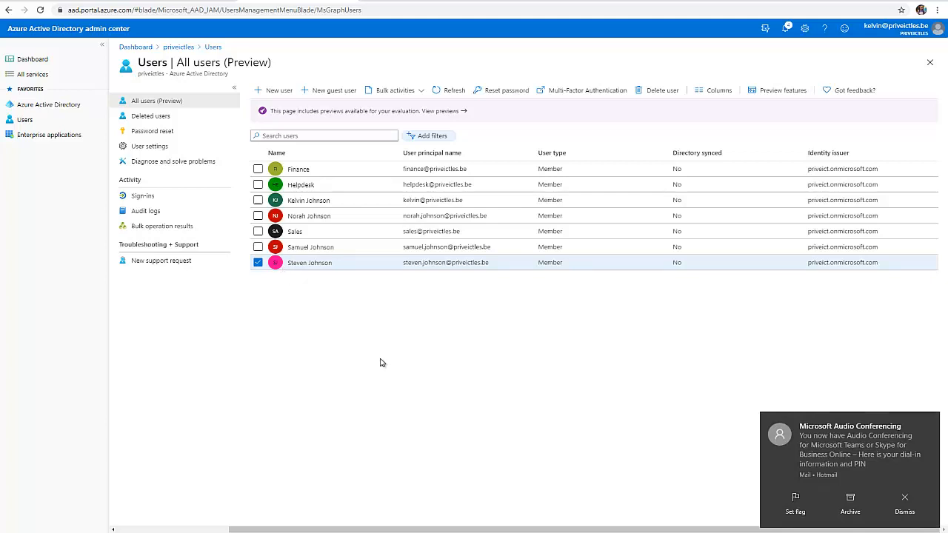